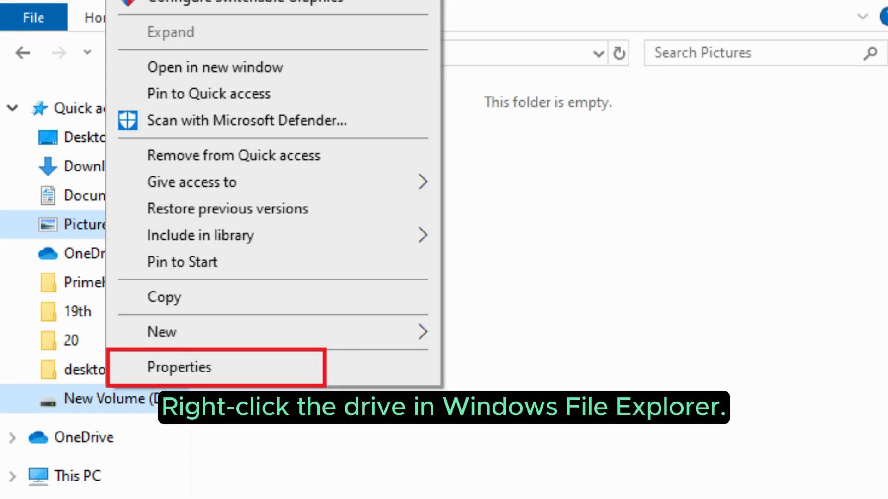
Run the Error checking Check from New Volume (D:) Properties, Tools
left_click(179, 368)
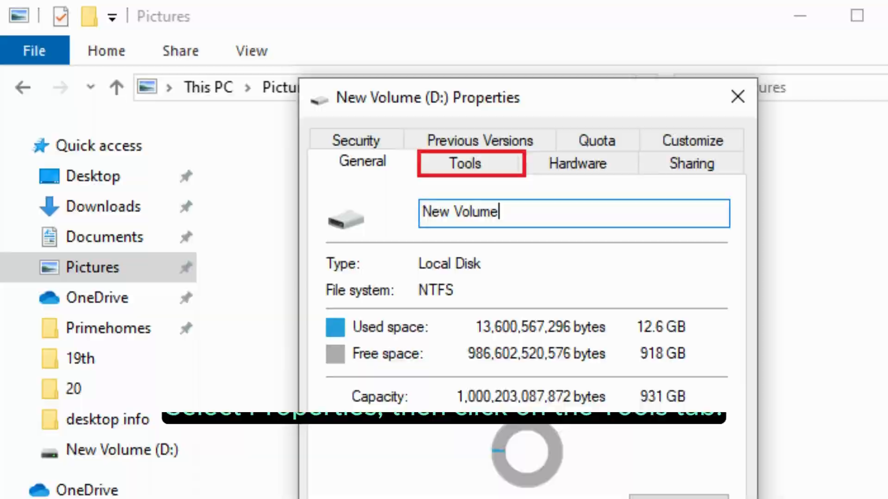
left_click(462, 163)
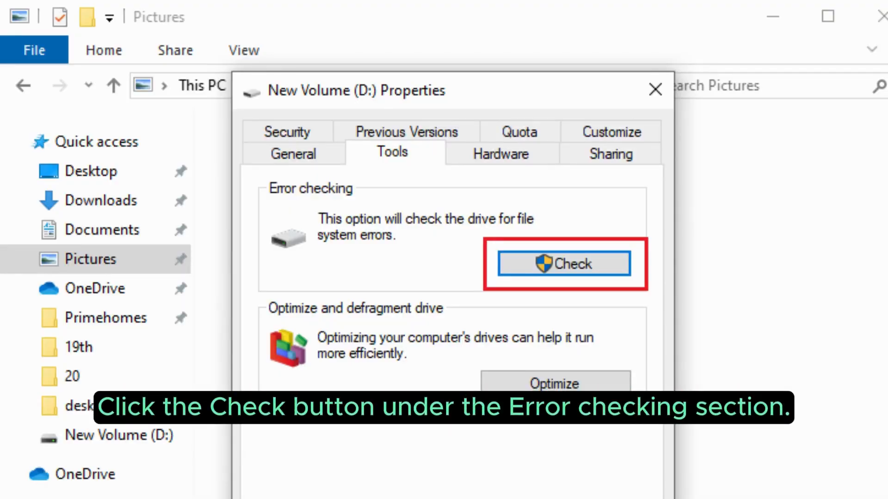
left_click(563, 263)
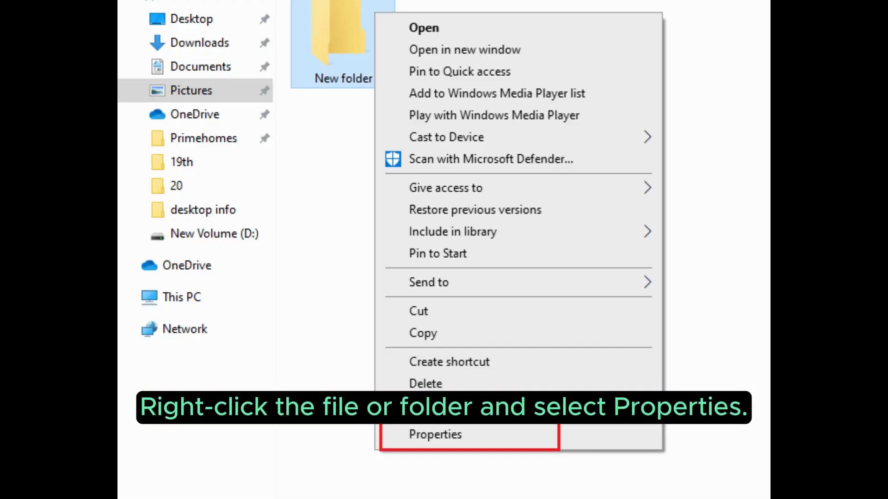
Reach the Advanced security settings of New folder from its Properties
left_click(435, 435)
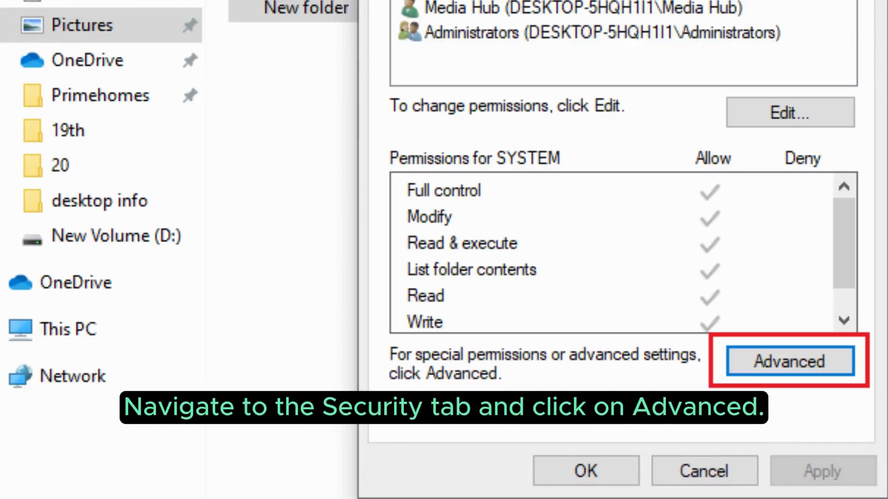
left_click(789, 362)
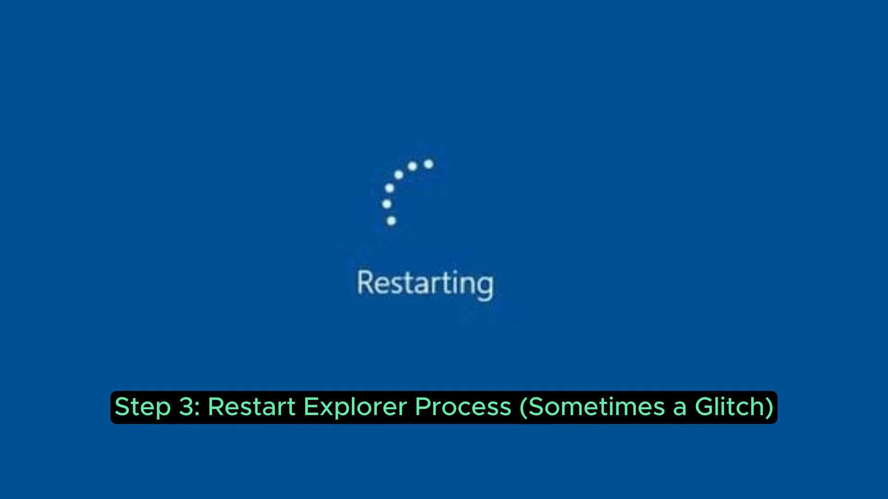
Restart Windows Explorer from Task Manager opened with Ctrl+Shift+Esc
key("Ctrl+Shift+Esc")
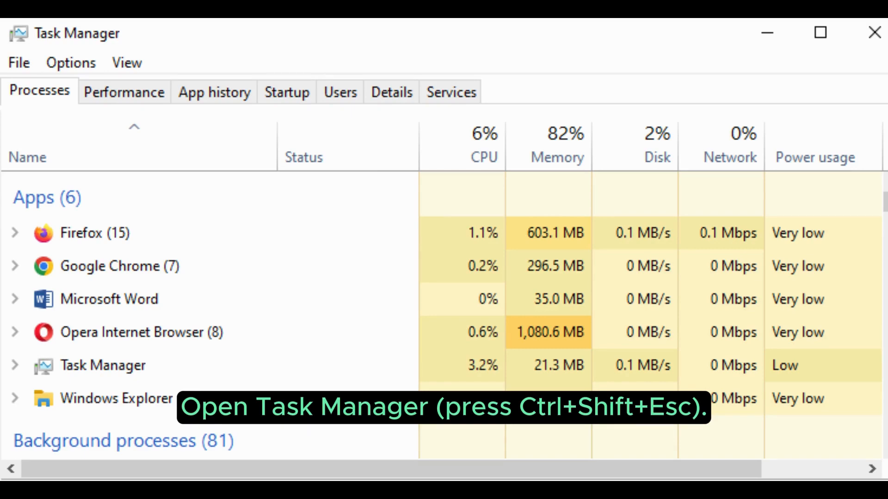
left_click(390, 91)
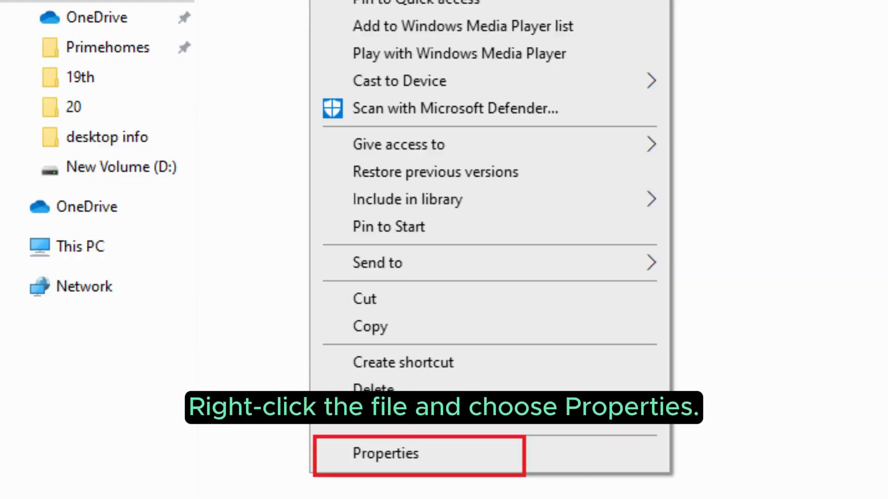
Show the stubborn folder's Properties to inspect its Read-only attribute
left_click(385, 453)
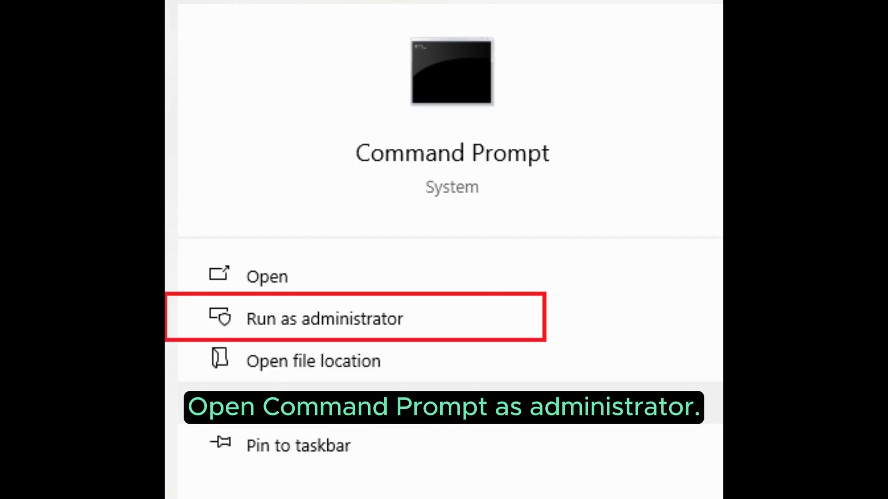
Start an administrator Command Prompt and enter a del command for the file
left_click(324, 318)
type("c")
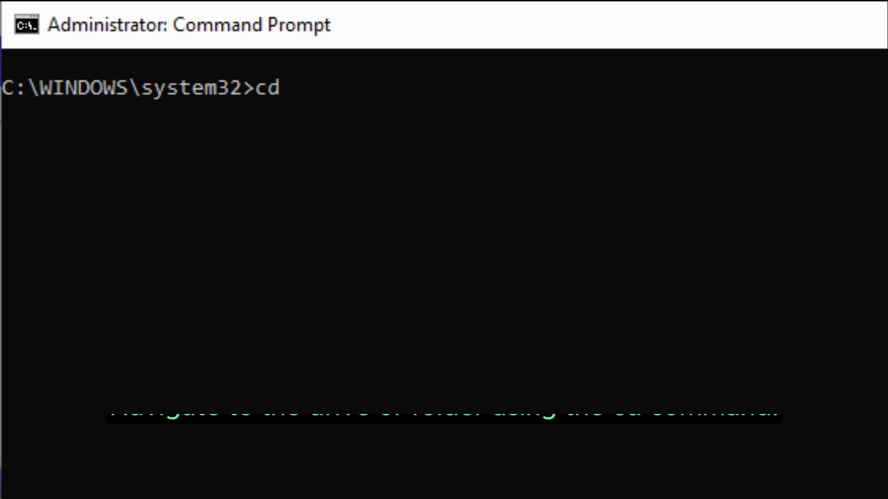
type("del")
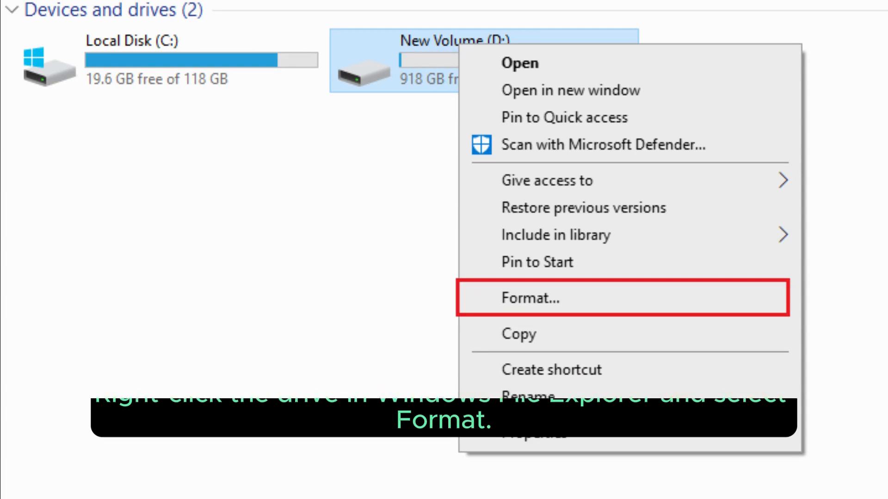
Show the Format window for New Volume (D:) with NTFS file system
left_click(529, 298)
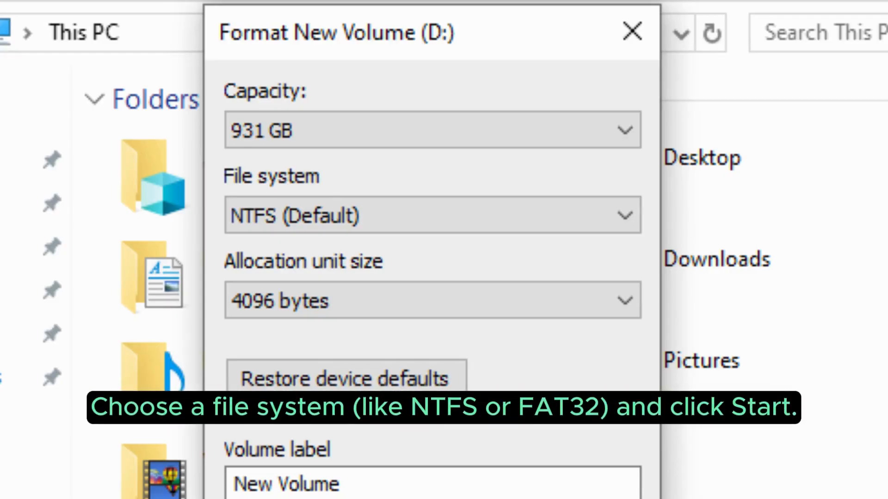